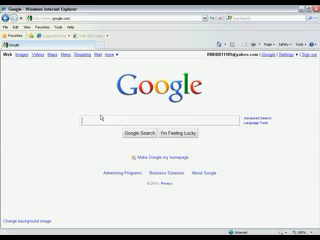
pyautogui.write('download hypercam')
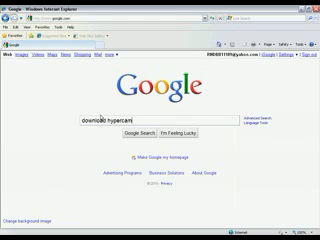
pyautogui.write('2')
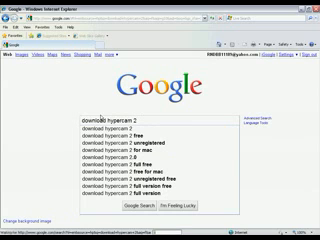